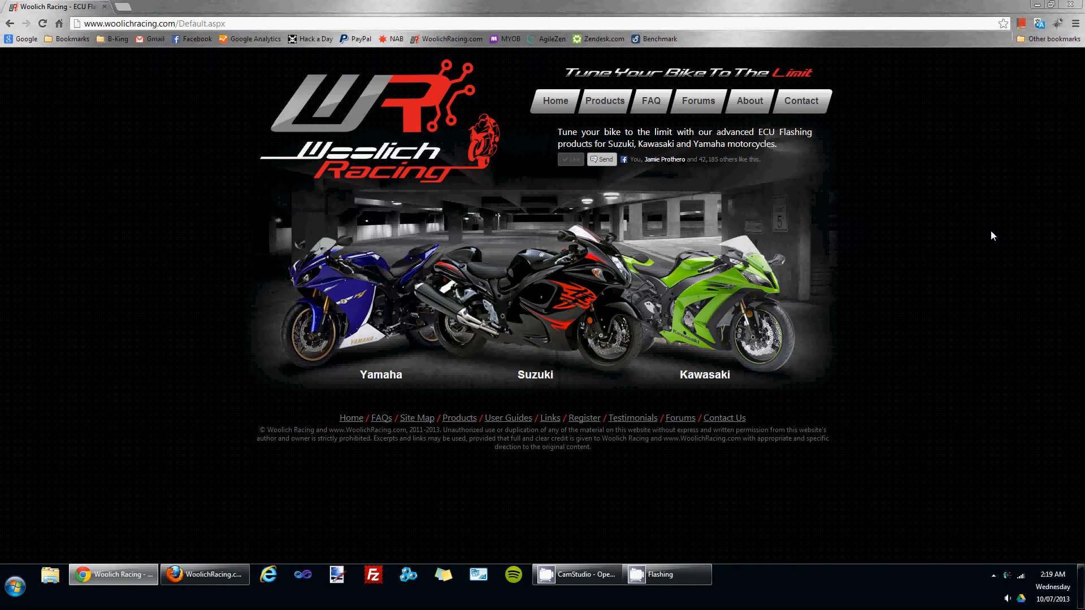
{"action": "mouse_move", "coordinate": [966, 257]}
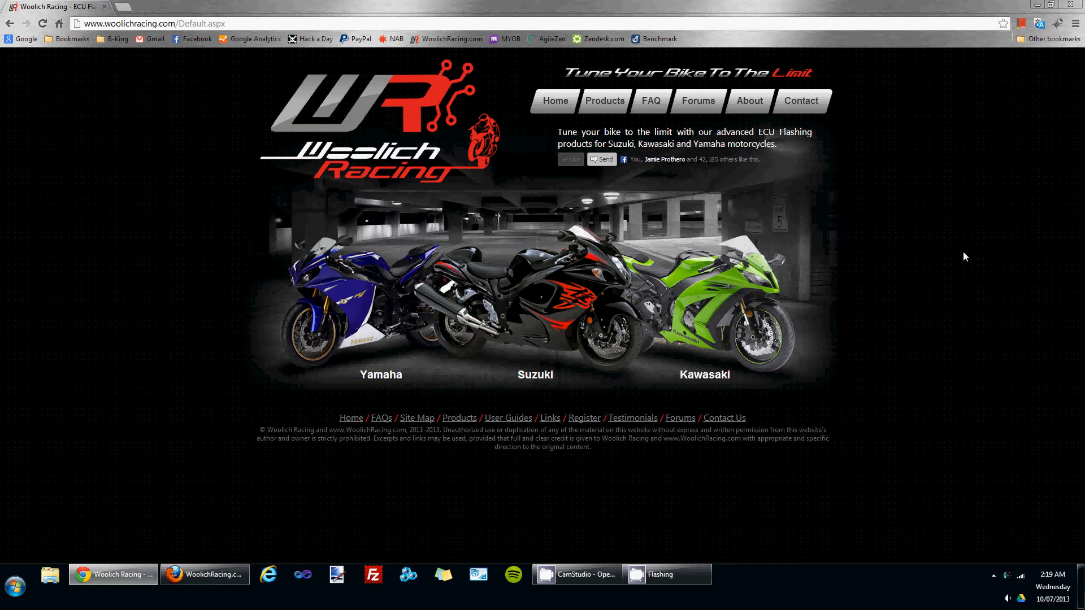
{"action": "mouse_move", "coordinate": [548, 502]}
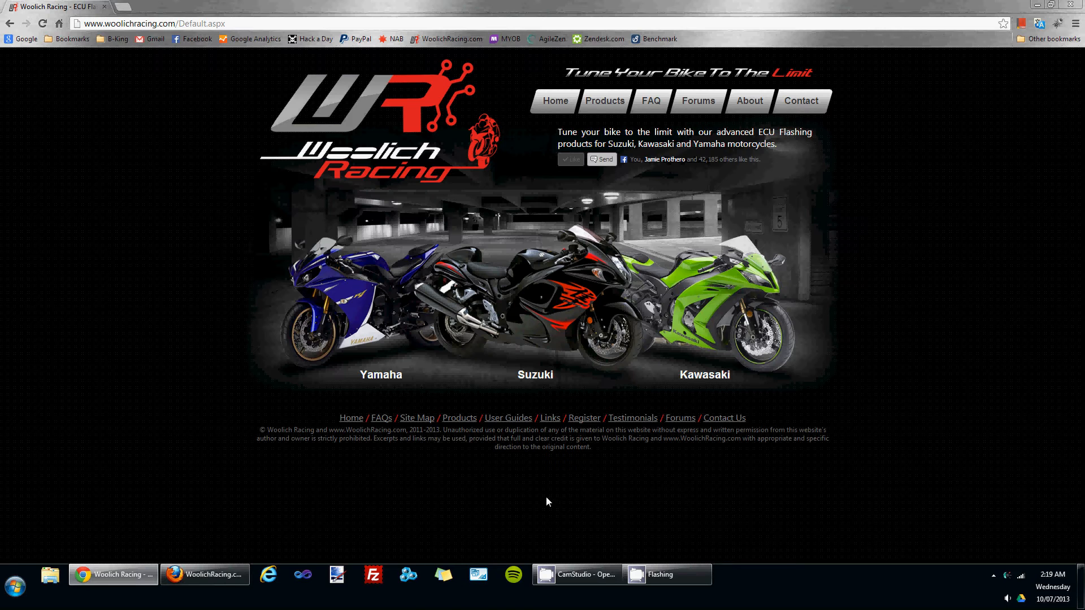
{"action": "mouse_move", "coordinate": [526, 452]}
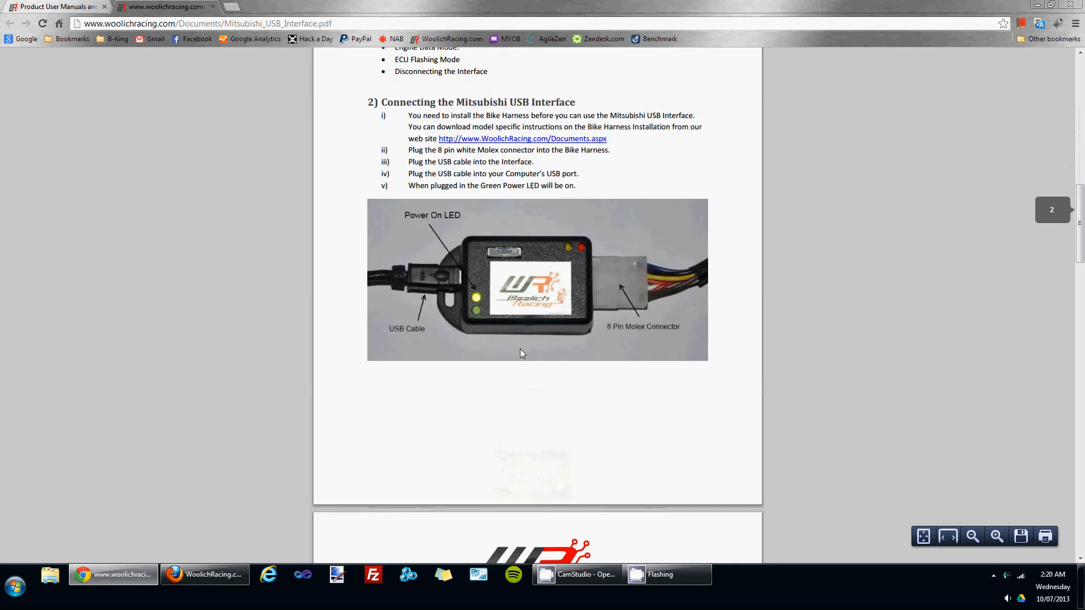
Step: Scroll the Mitsubishi USB Interface PDF down to section 5, ECU Flashing Mode
{"action": "scroll", "scroll_direction": "down", "scroll_amount": 3}
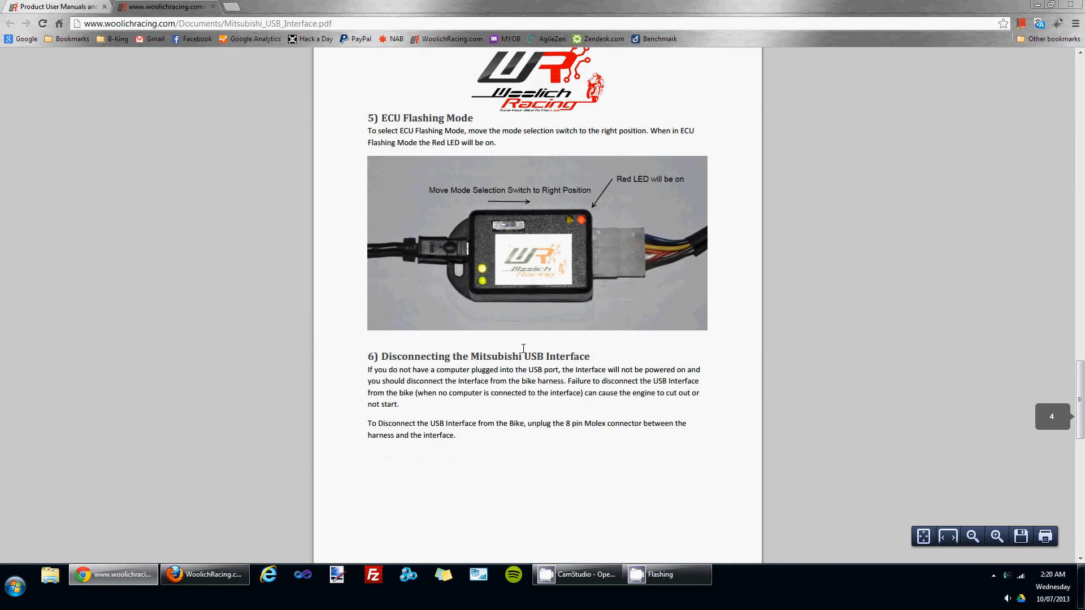
{"action": "scroll", "scroll_direction": "down", "scroll_amount": 3}
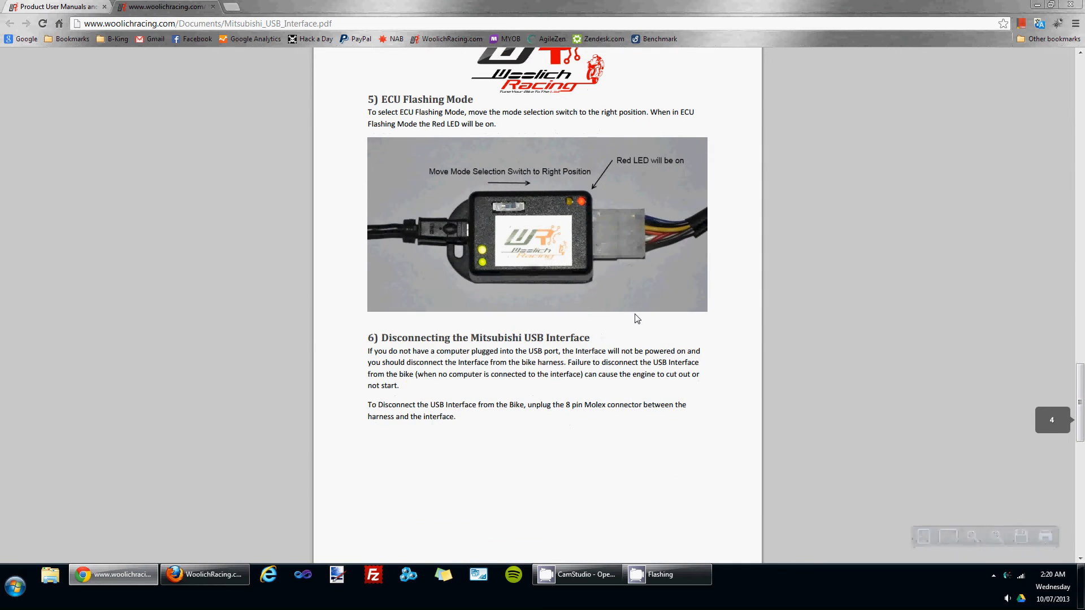
{"action": "mouse_move", "coordinate": [600, 275]}
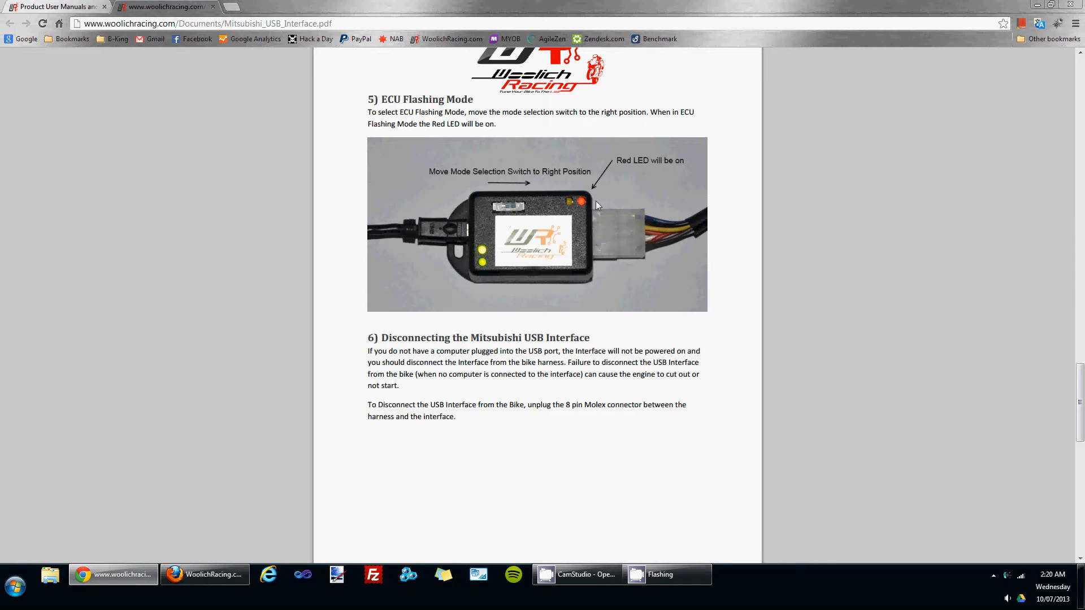
{"action": "mouse_move", "coordinate": [583, 217]}
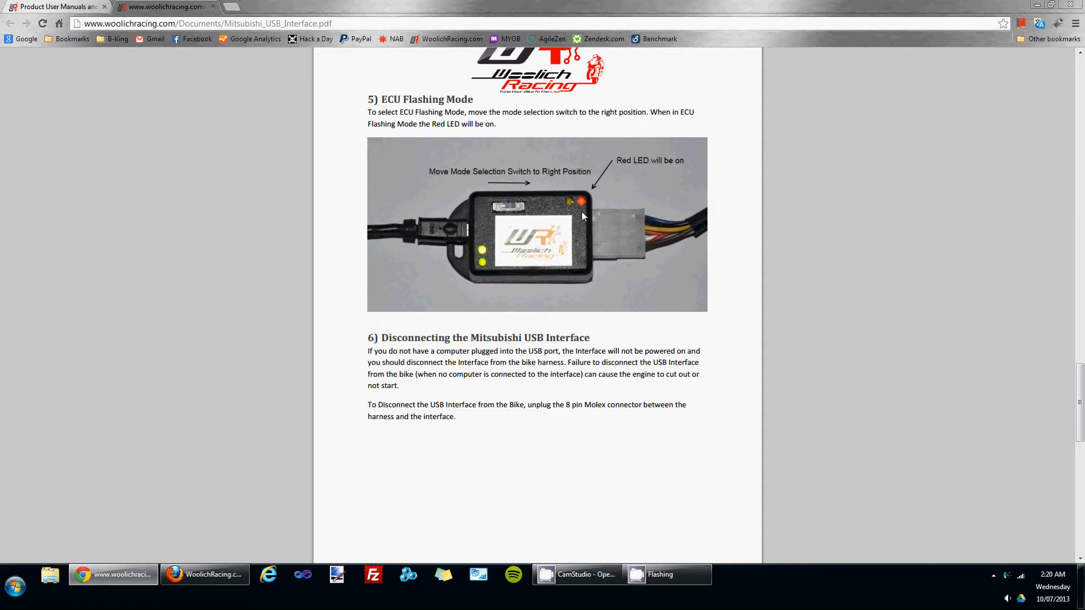
{"action": "mouse_move", "coordinate": [730, 178]}
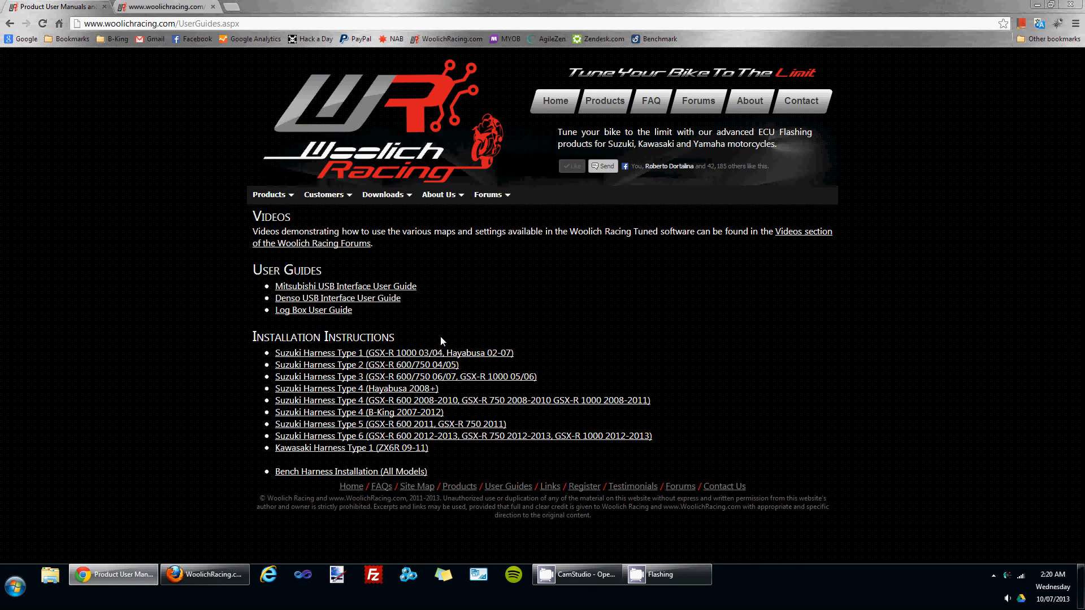
{"action": "mouse_move", "coordinate": [318, 447]}
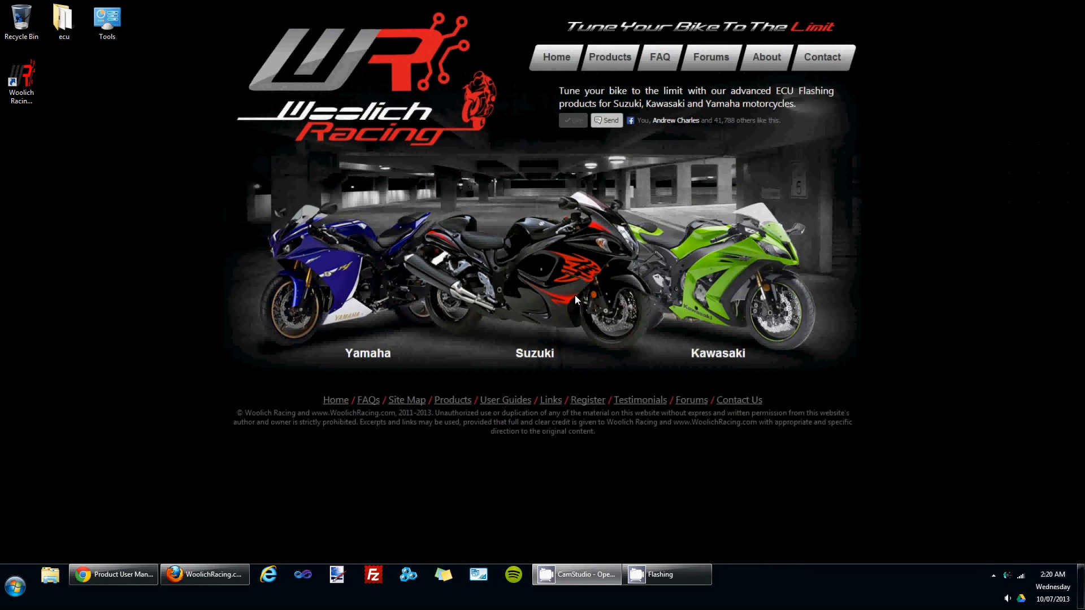
{"action": "mouse_move", "coordinate": [495, 278]}
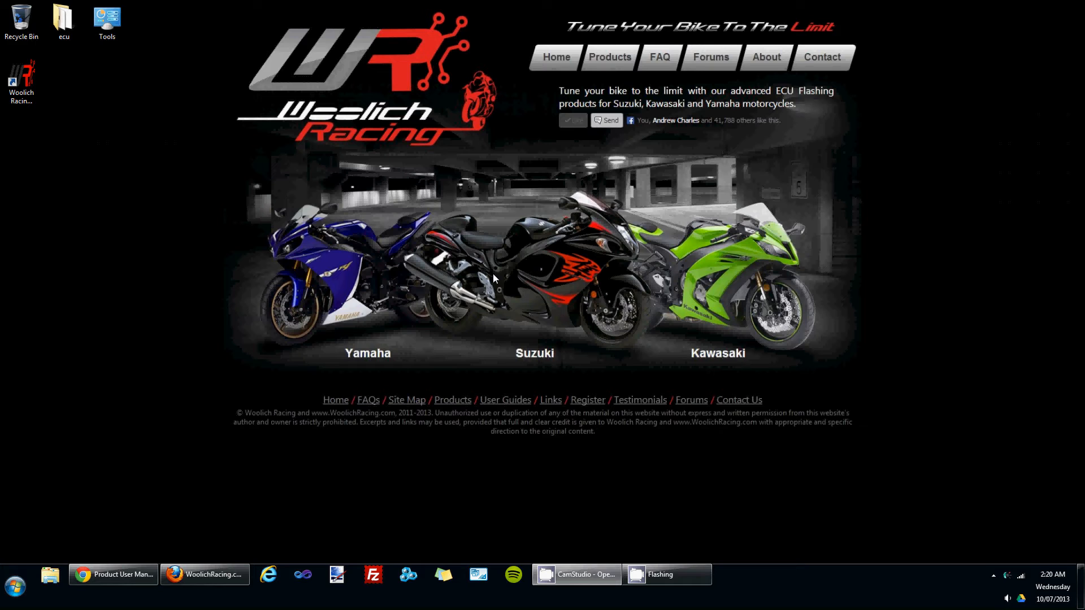
{"action": "mouse_move", "coordinate": [453, 270]}
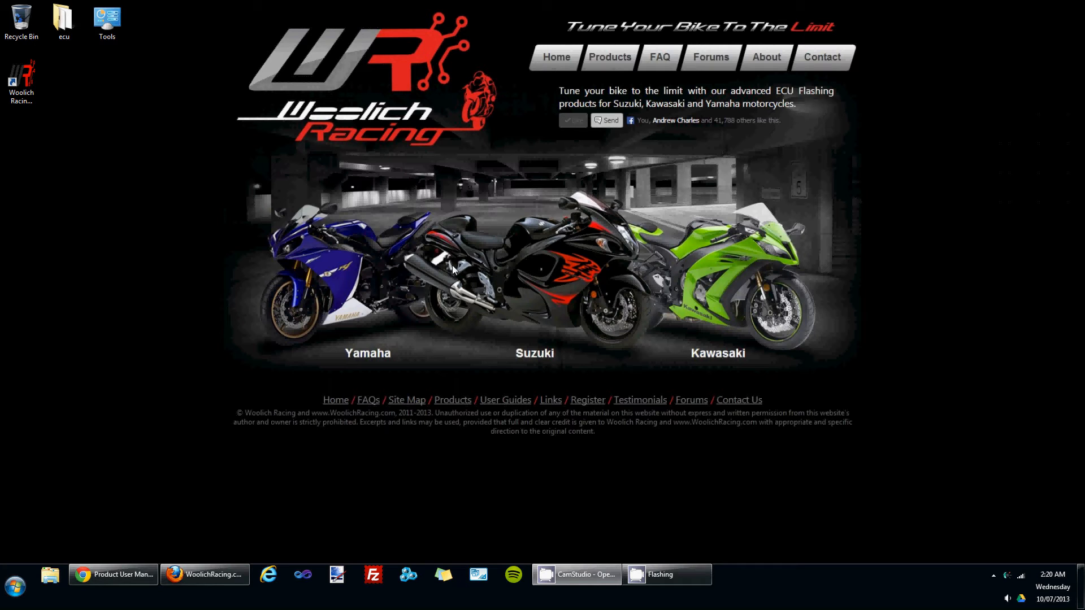
{"action": "mouse_move", "coordinate": [320, 182]}
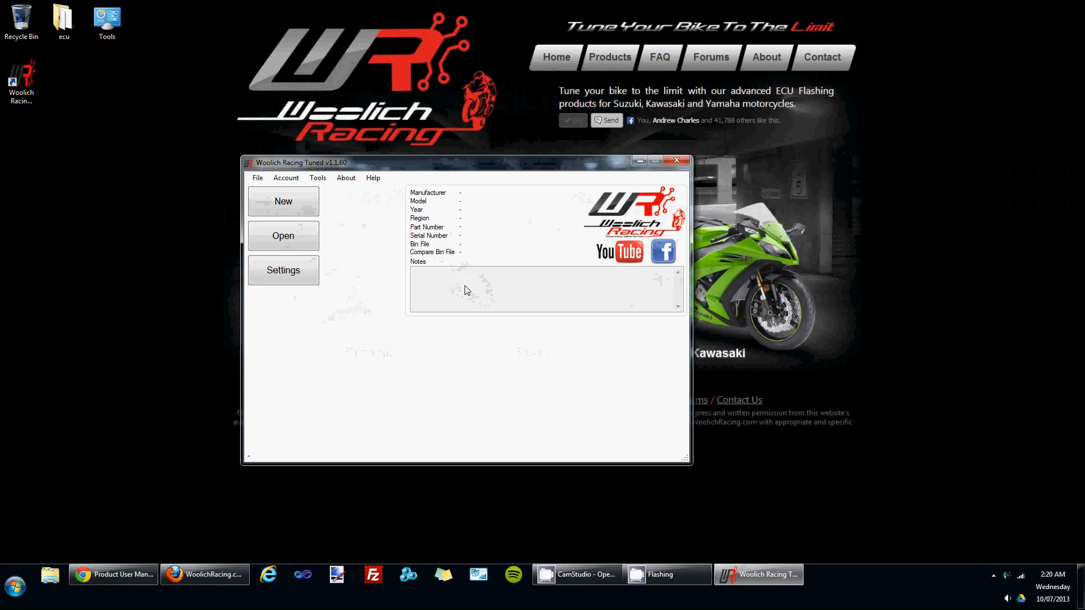
{"action": "mouse_move", "coordinate": [345, 210]}
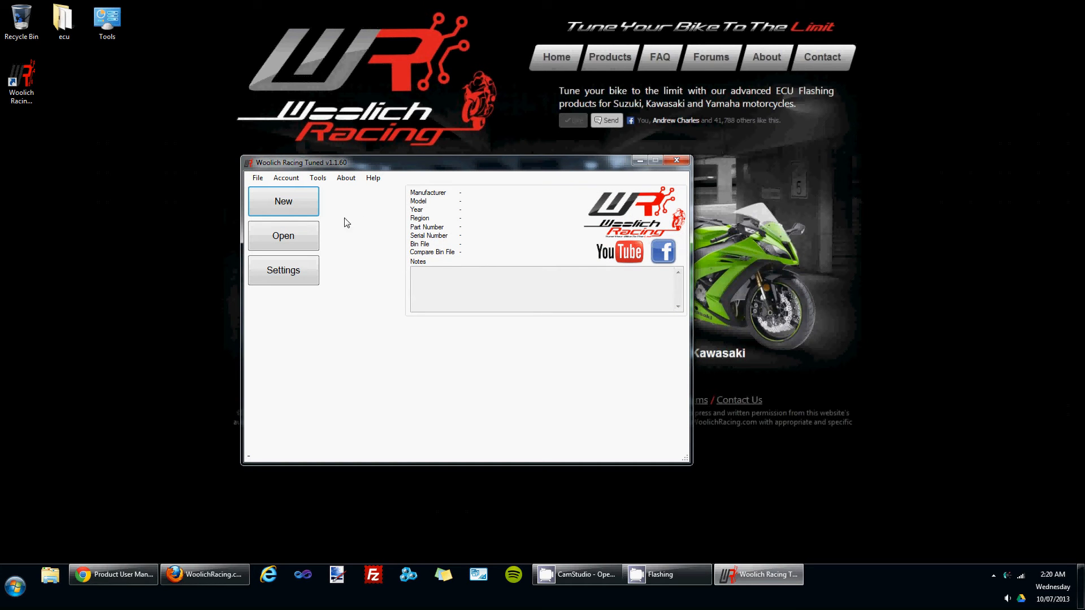
Step: Create a new Kawasaki ZX10R 2008-2010 bin file for ECU part 21175-0158
{"action": "left_click", "coordinate": [283, 201]}
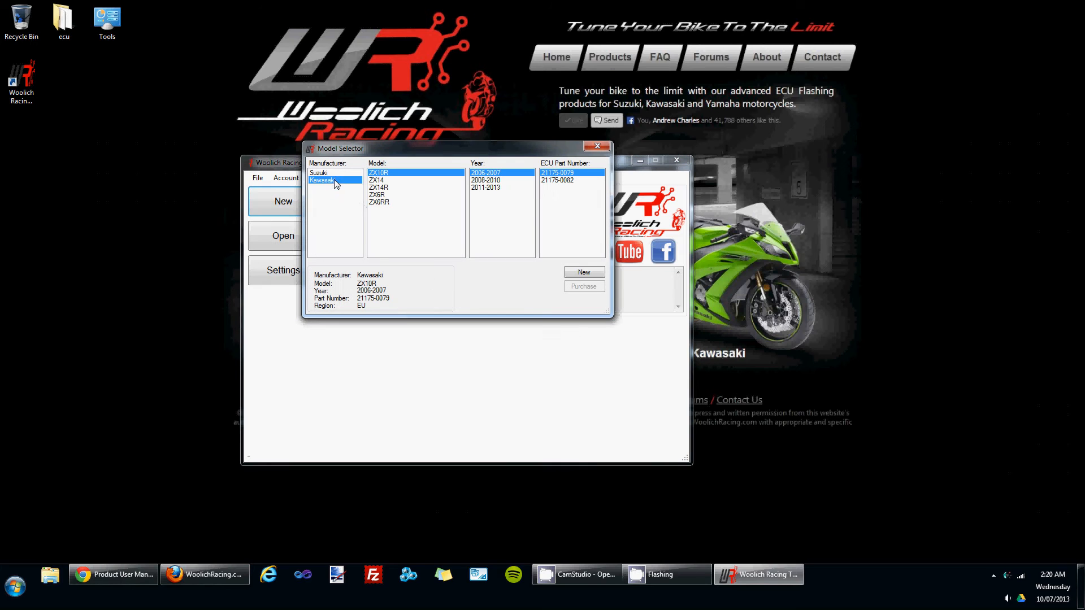
{"action": "left_click", "coordinate": [493, 180]}
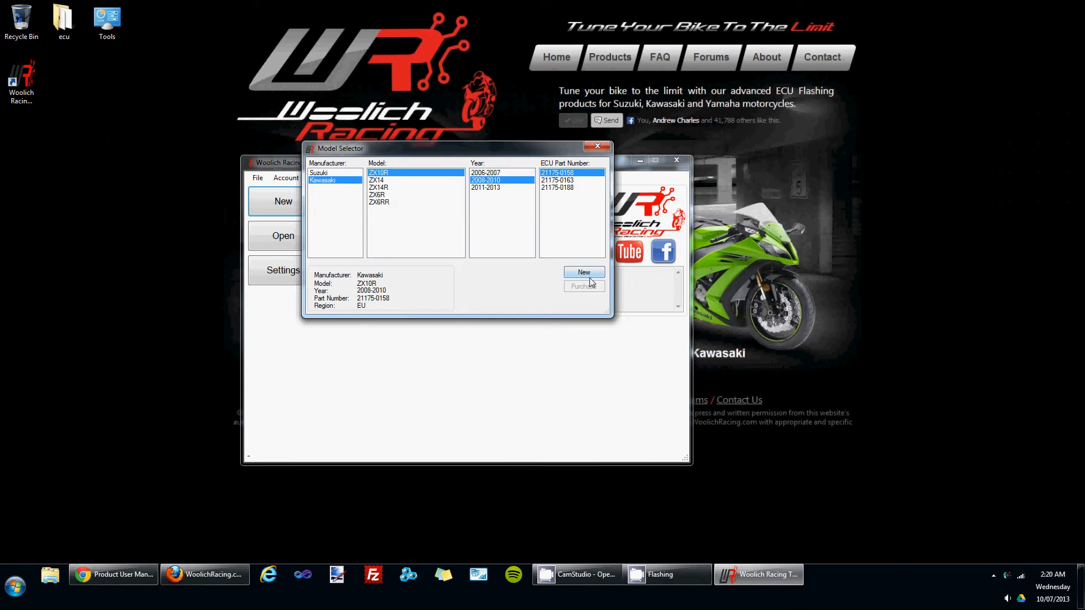
{"action": "left_click", "coordinate": [584, 272]}
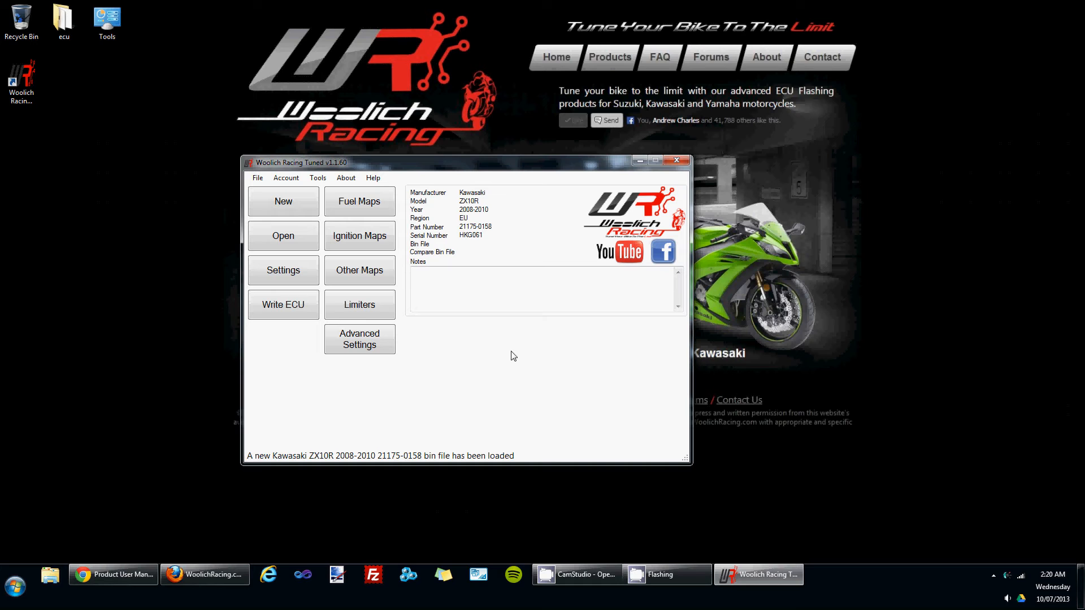
{"action": "mouse_move", "coordinate": [313, 333]}
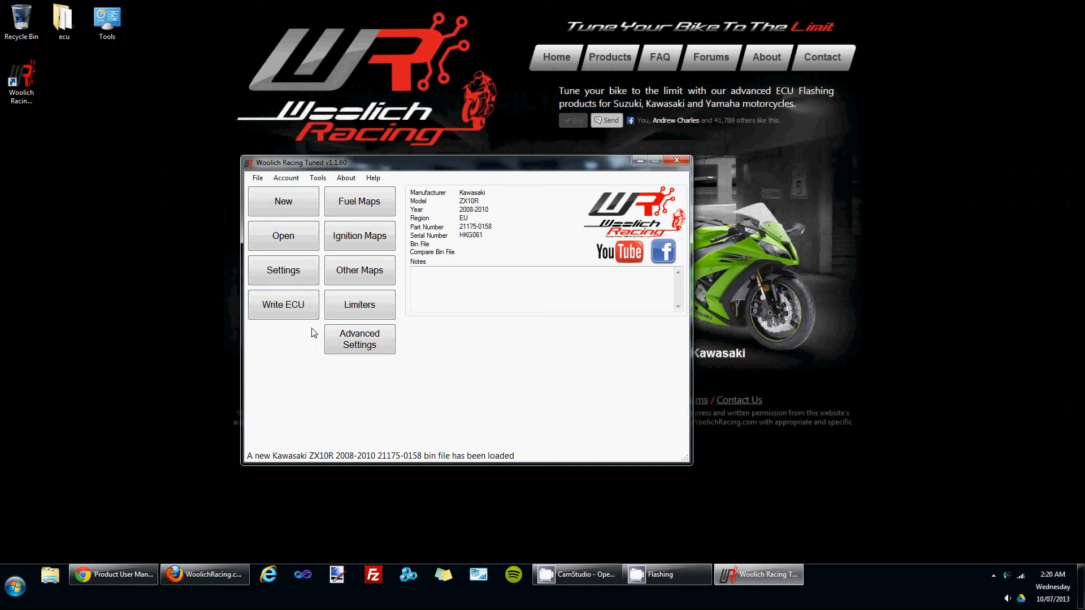
{"action": "mouse_move", "coordinate": [422, 384]}
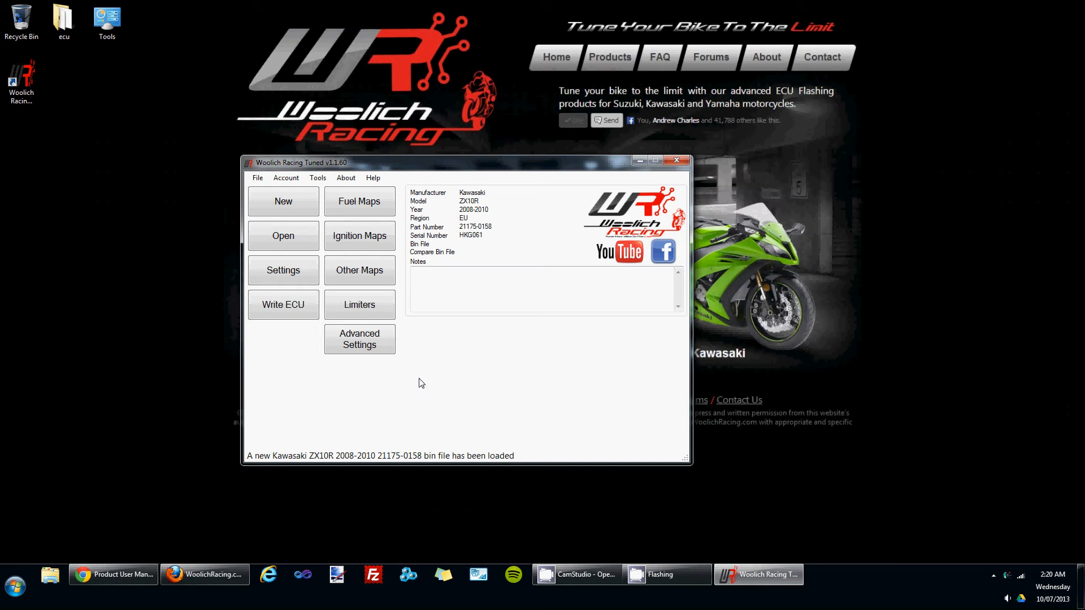
{"action": "left_click", "coordinate": [360, 305]}
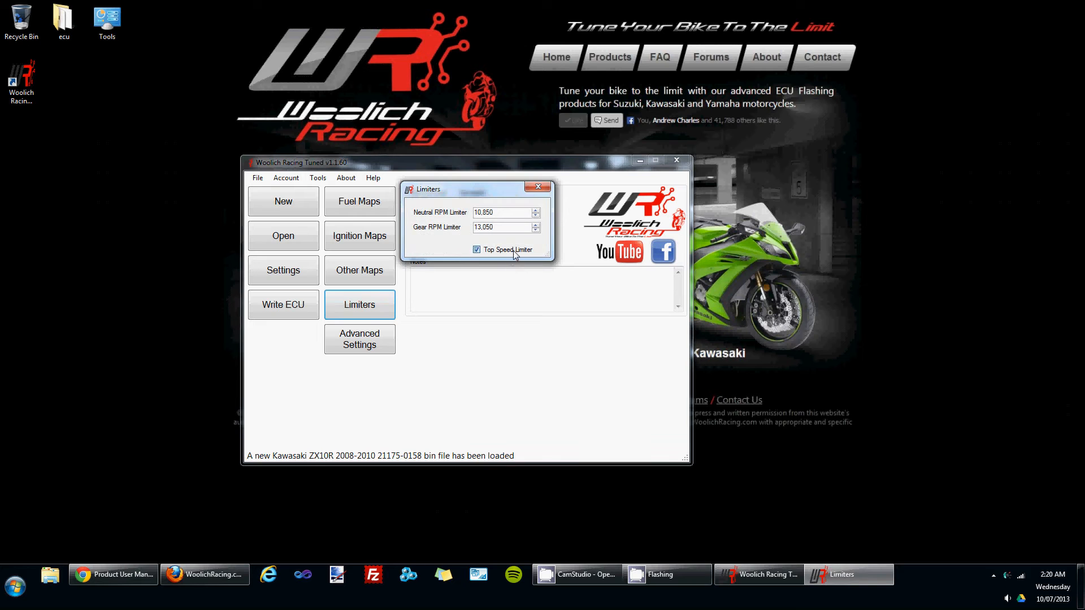
{"action": "left_click", "coordinate": [360, 201]}
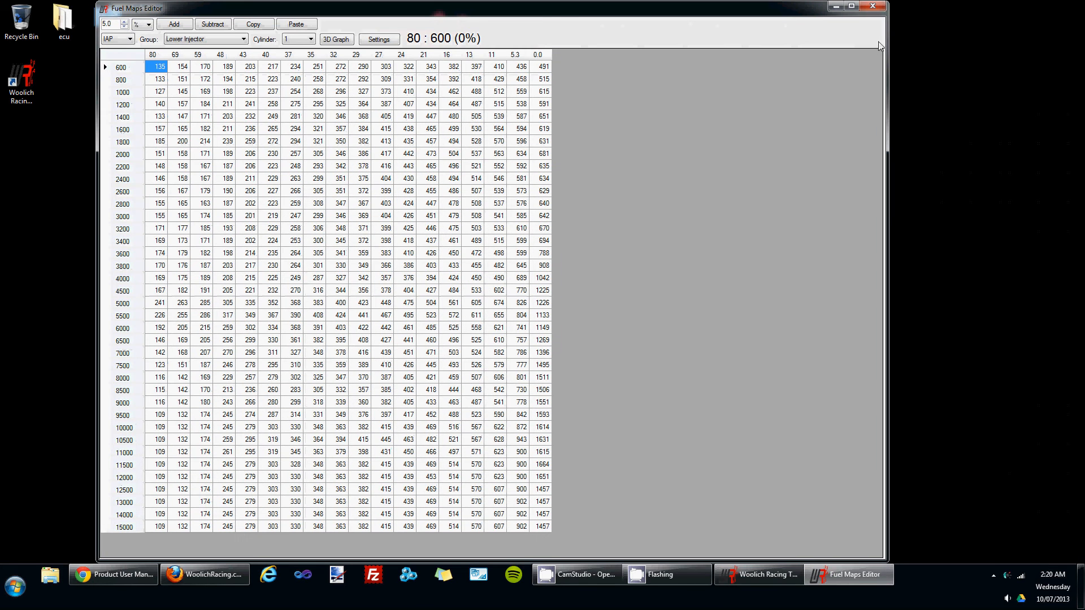
{"action": "left_click", "coordinate": [872, 7]}
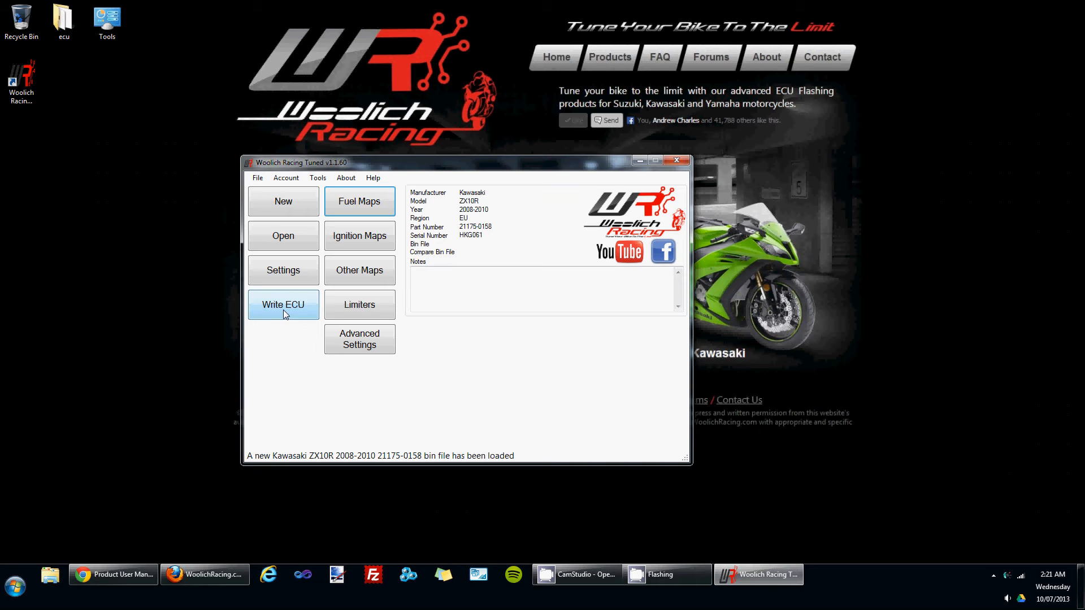
Step: Start Write ECU, saving the changed bin as 'name 1.bin'
{"action": "left_click", "coordinate": [283, 305]}
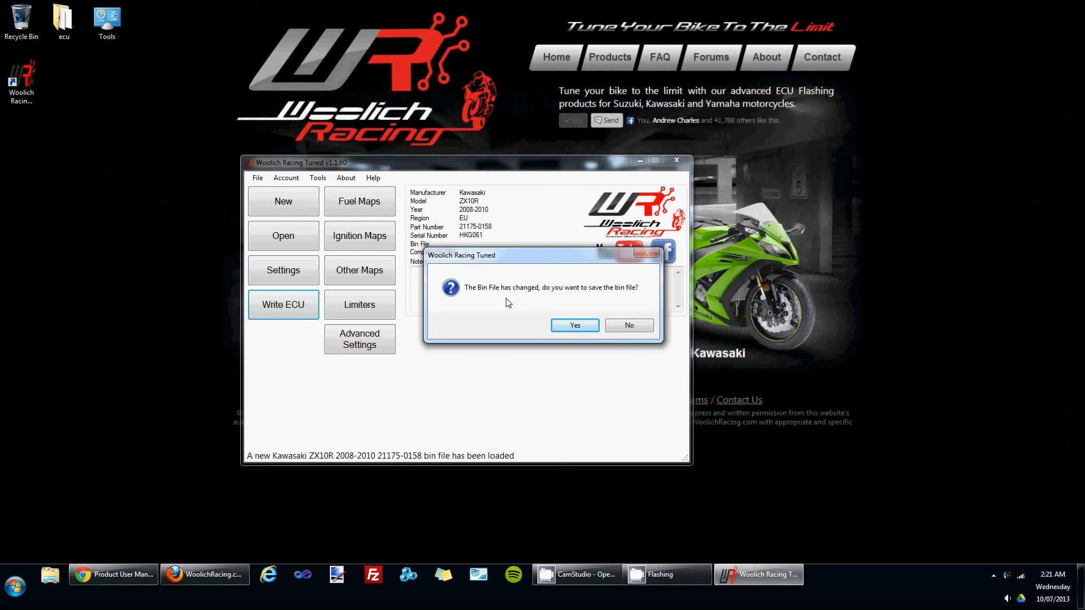
{"action": "left_click", "coordinate": [575, 326]}
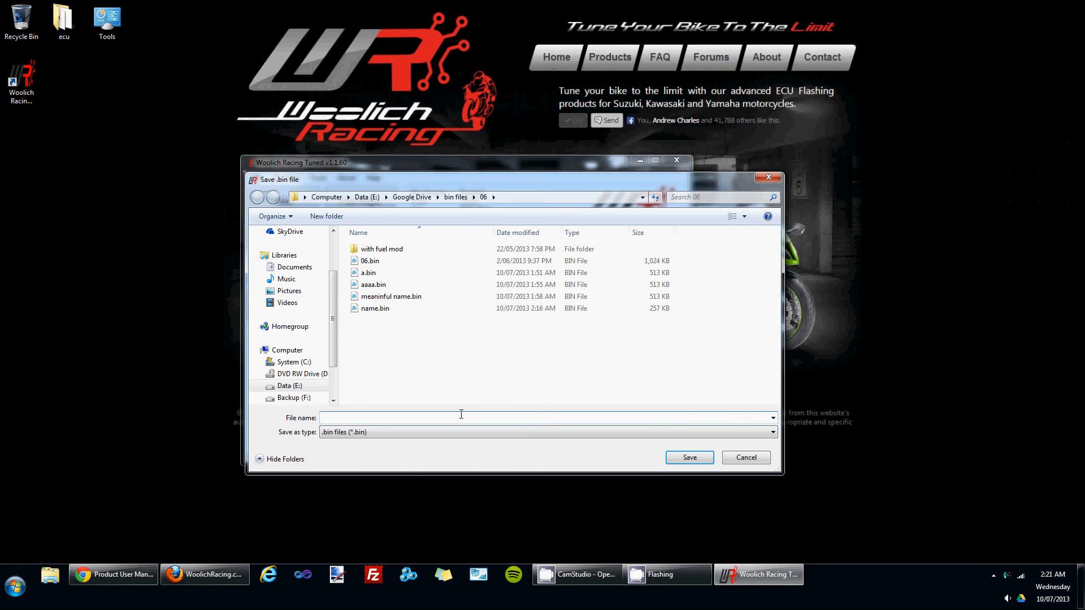
{"action": "type", "text": "name 1"}
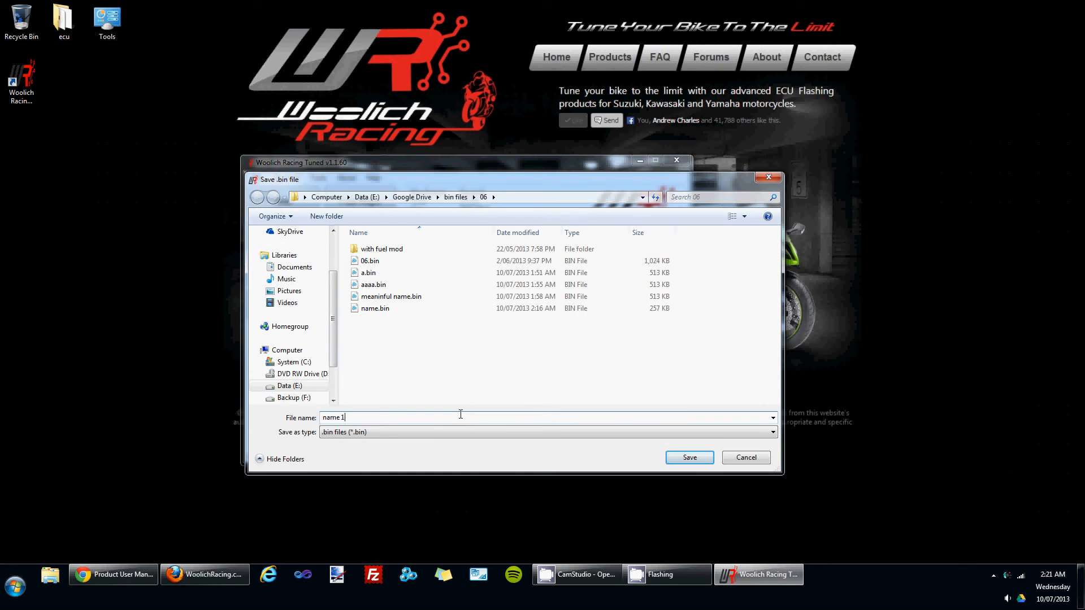
{"action": "left_click", "coordinate": [689, 457]}
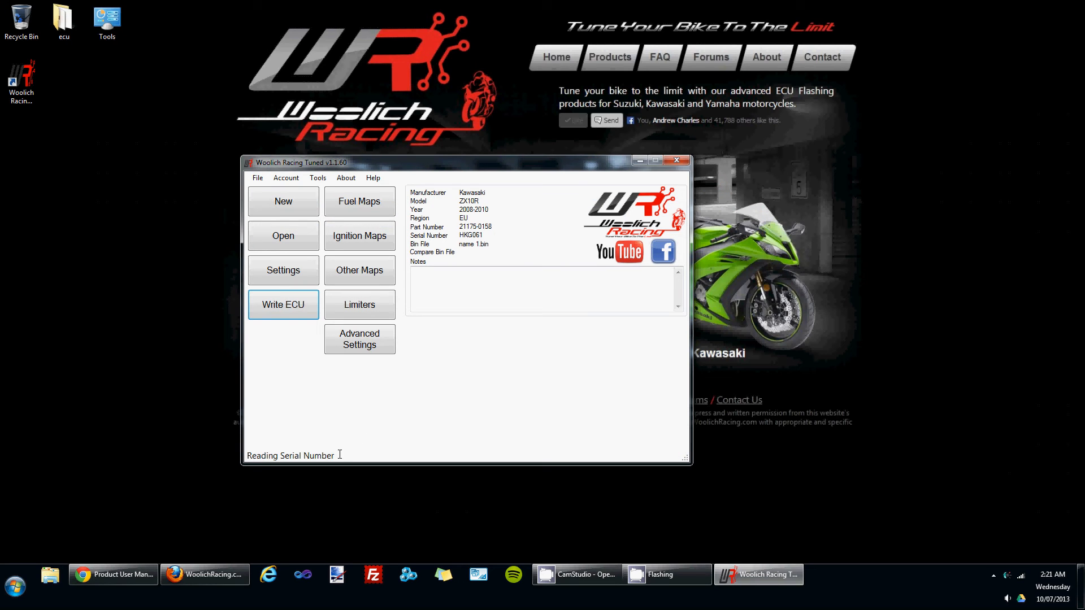
{"action": "mouse_move", "coordinate": [509, 370]}
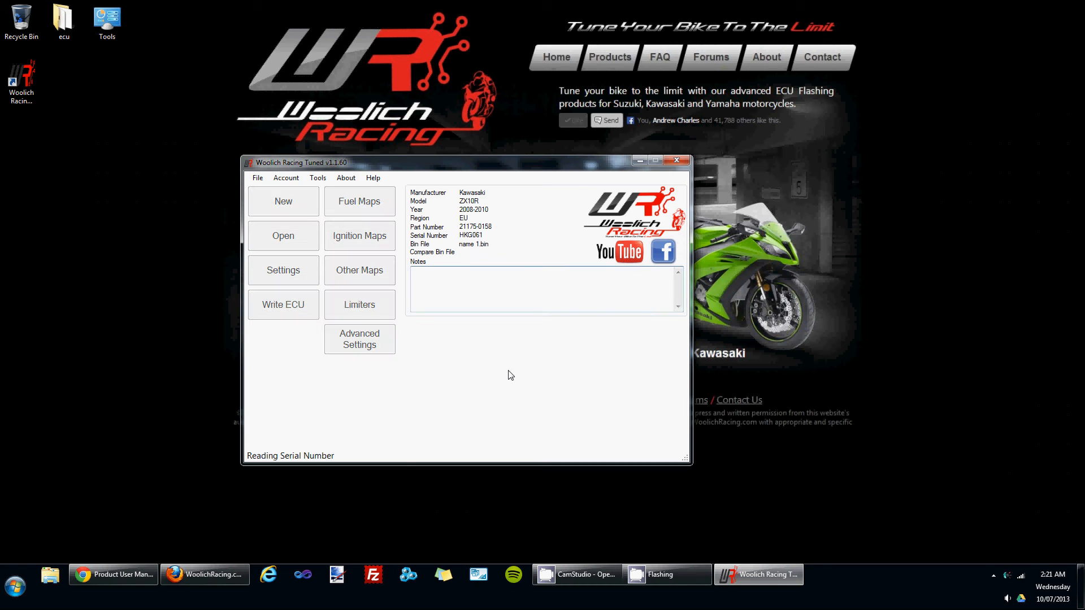
{"action": "mouse_move", "coordinate": [497, 362]}
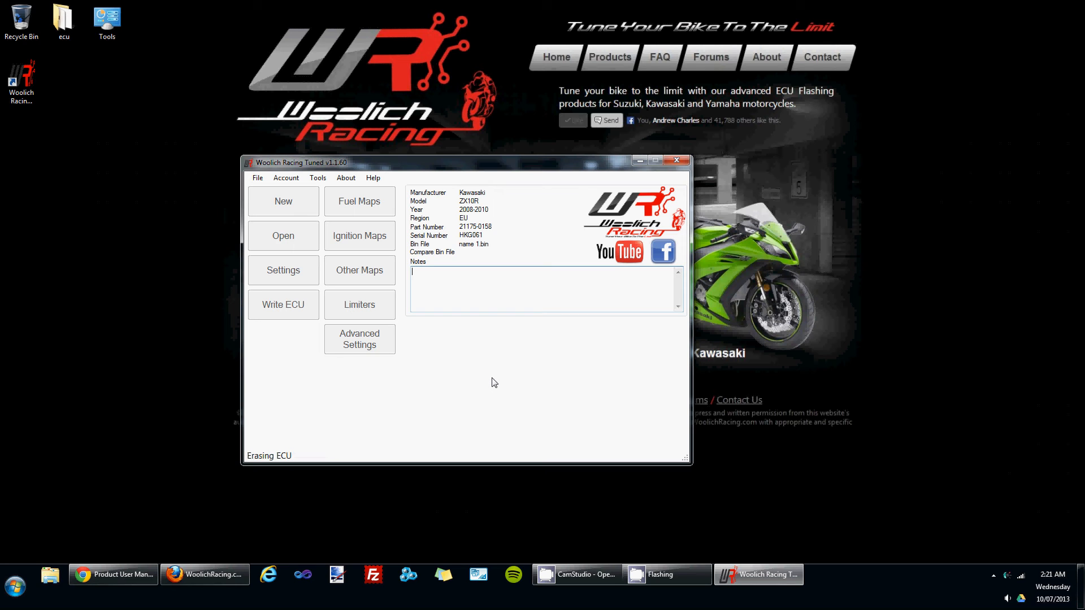
{"action": "mouse_move", "coordinate": [318, 456]}
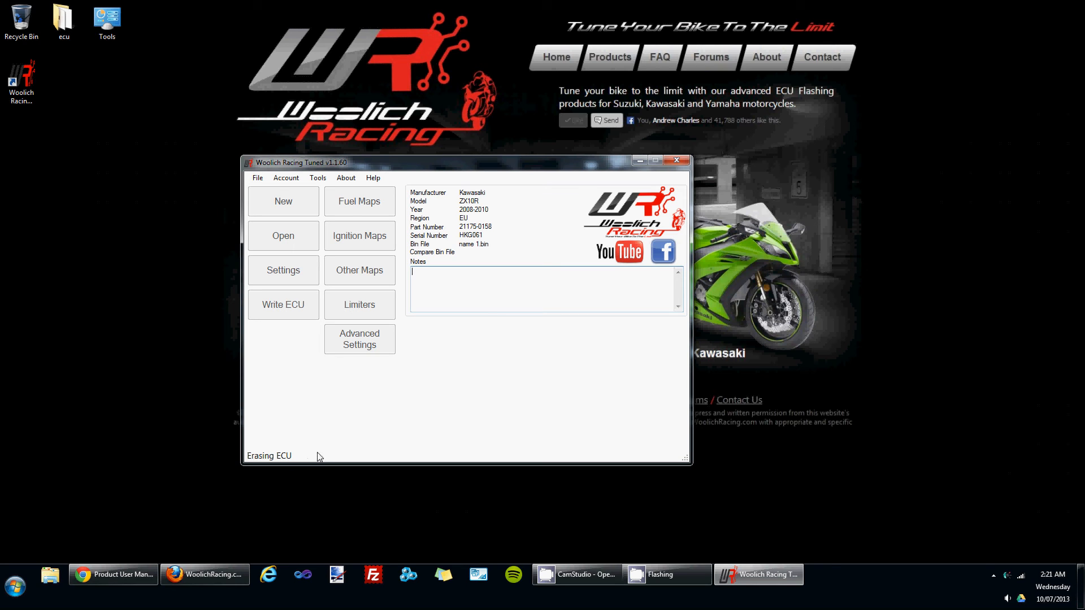
{"action": "mouse_move", "coordinate": [314, 457]}
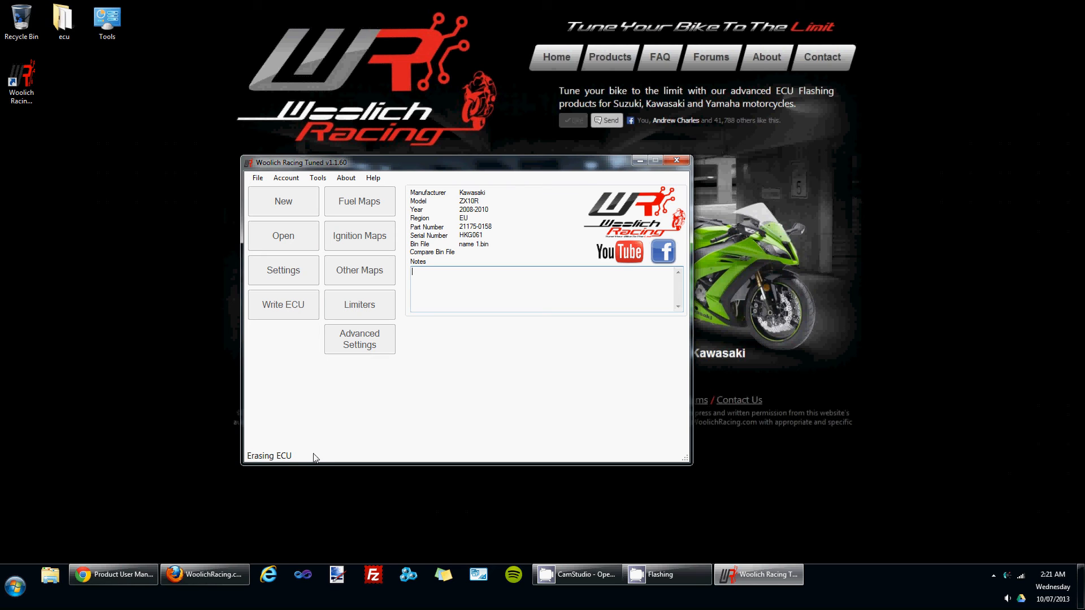
{"action": "mouse_move", "coordinate": [463, 404]}
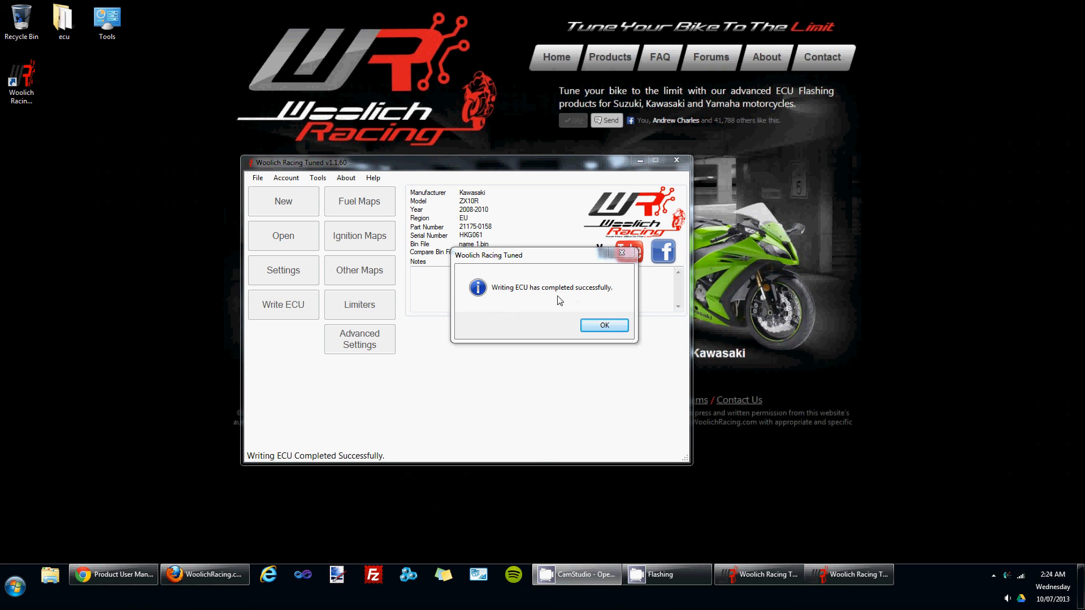
{"action": "mouse_move", "coordinate": [486, 272]}
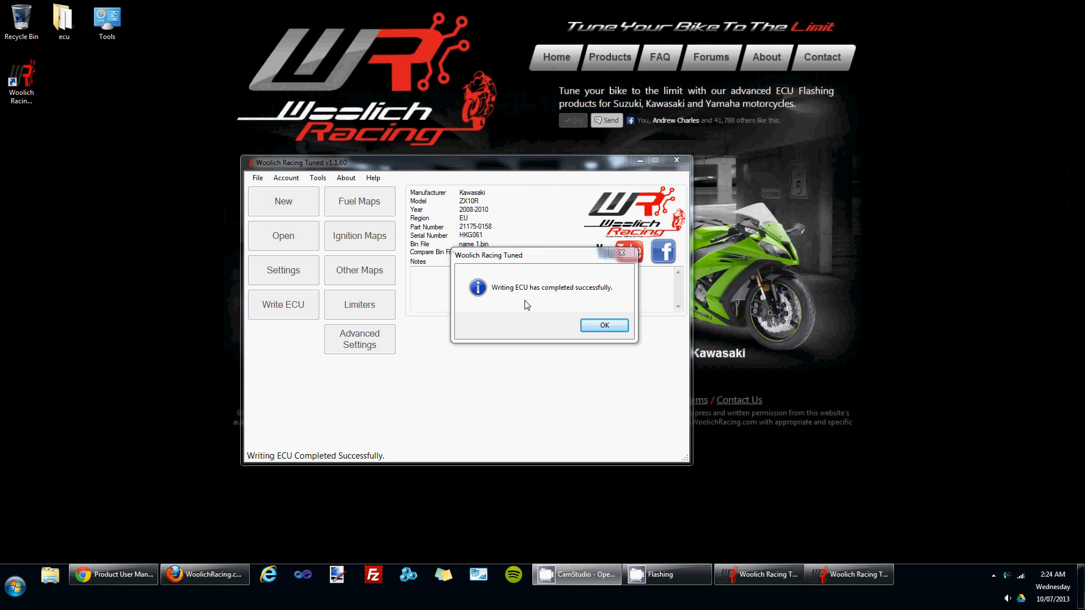
{"action": "mouse_move", "coordinate": [568, 300]}
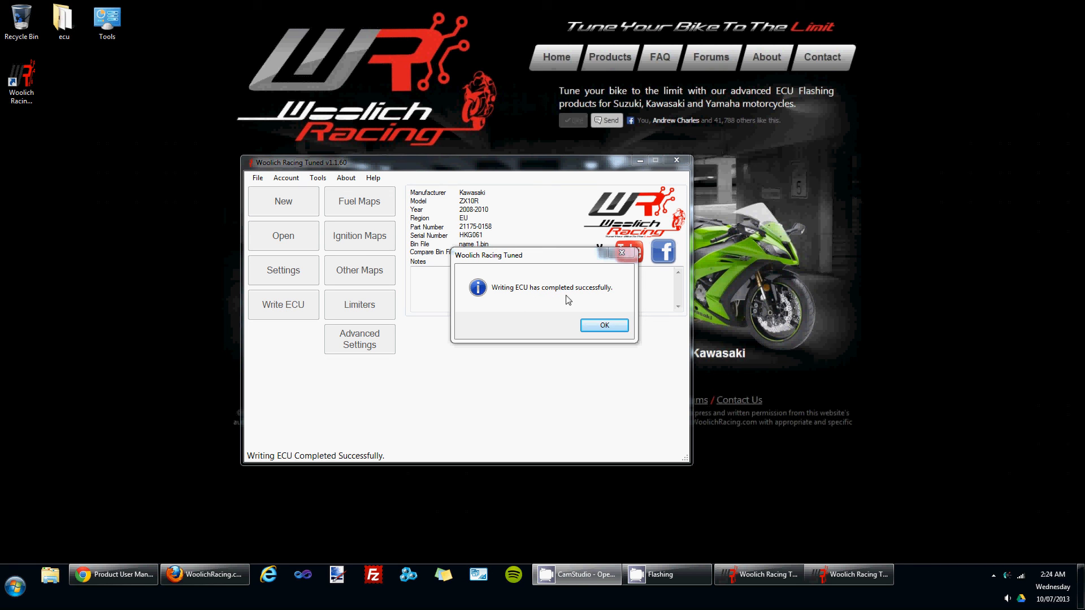